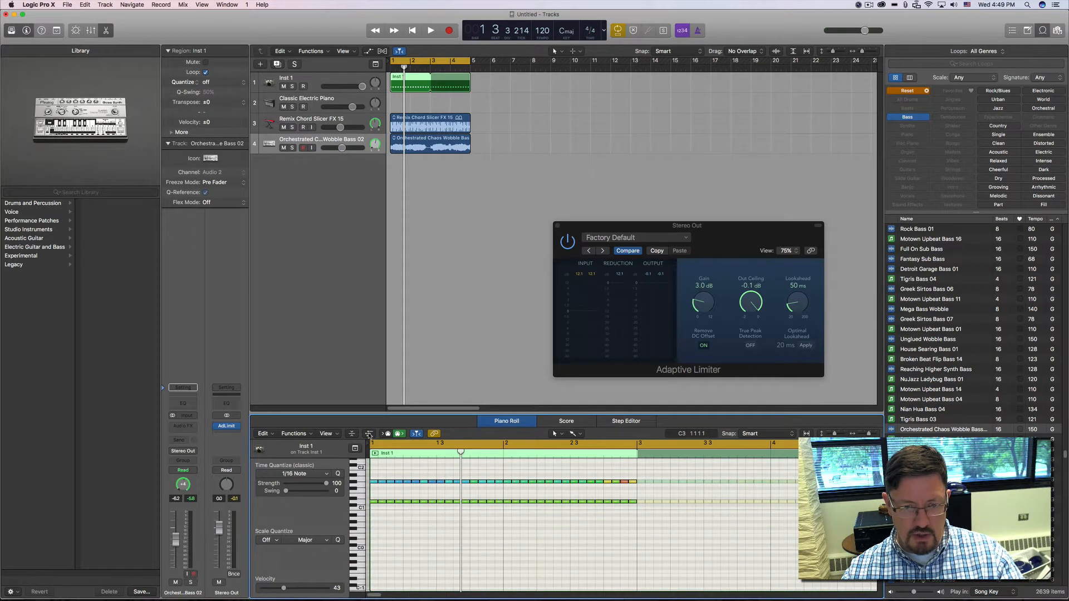
# Reveal the Note Velocity controller lane beneath the Inst 1 notes.
pyautogui.click(368, 433)
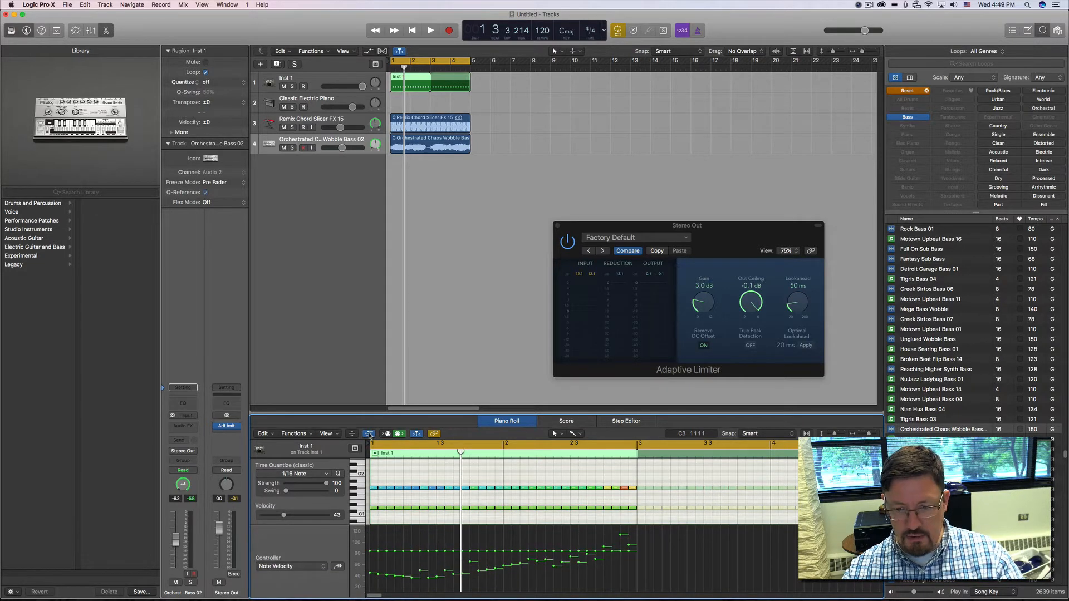
pyautogui.moveTo(611, 550)
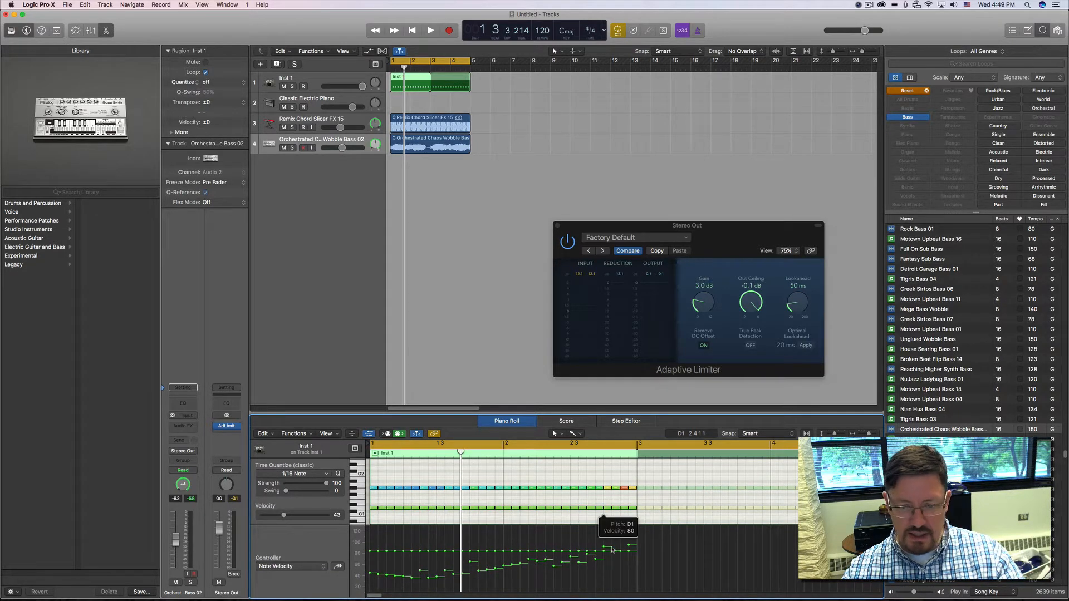
pyautogui.moveTo(579, 549)
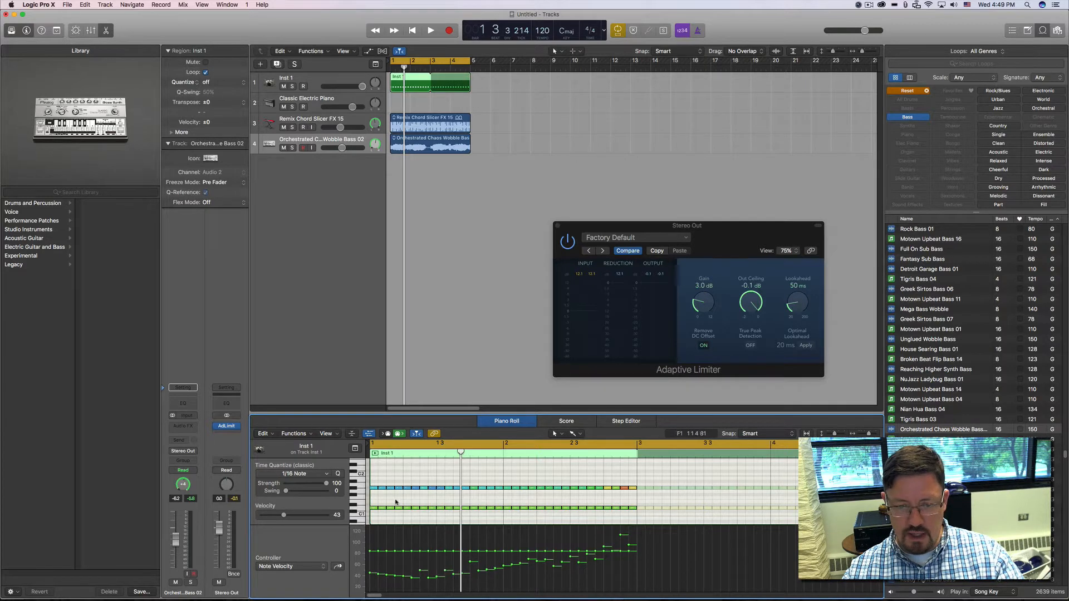
# Filter the velocity lane to Hi-Hat notes from the Controller pop-up.
pyautogui.click(291, 565)
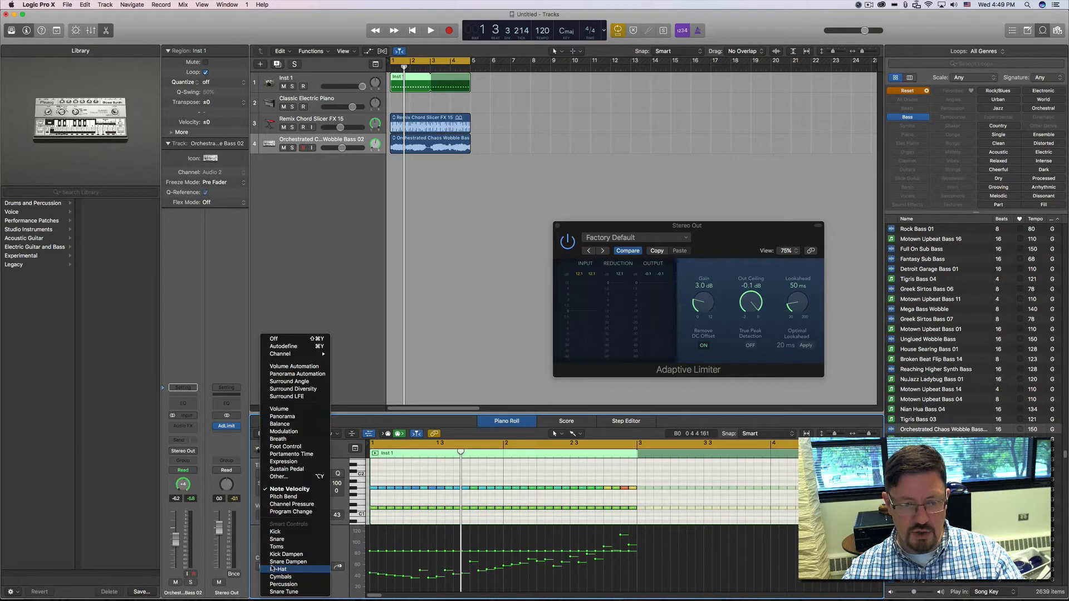
pyautogui.moveTo(291, 454)
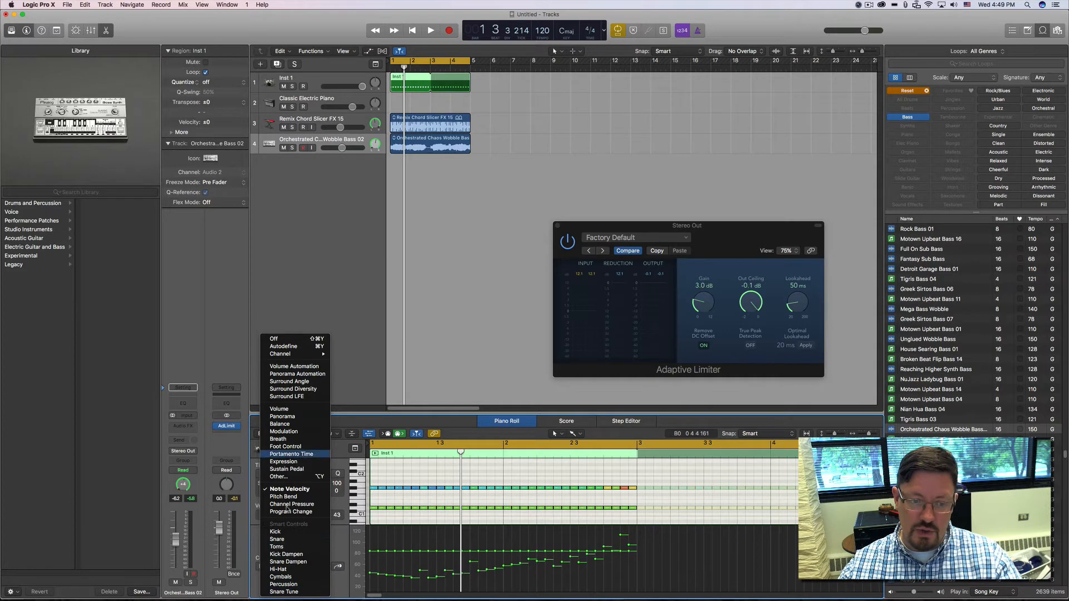
pyautogui.moveTo(289, 488)
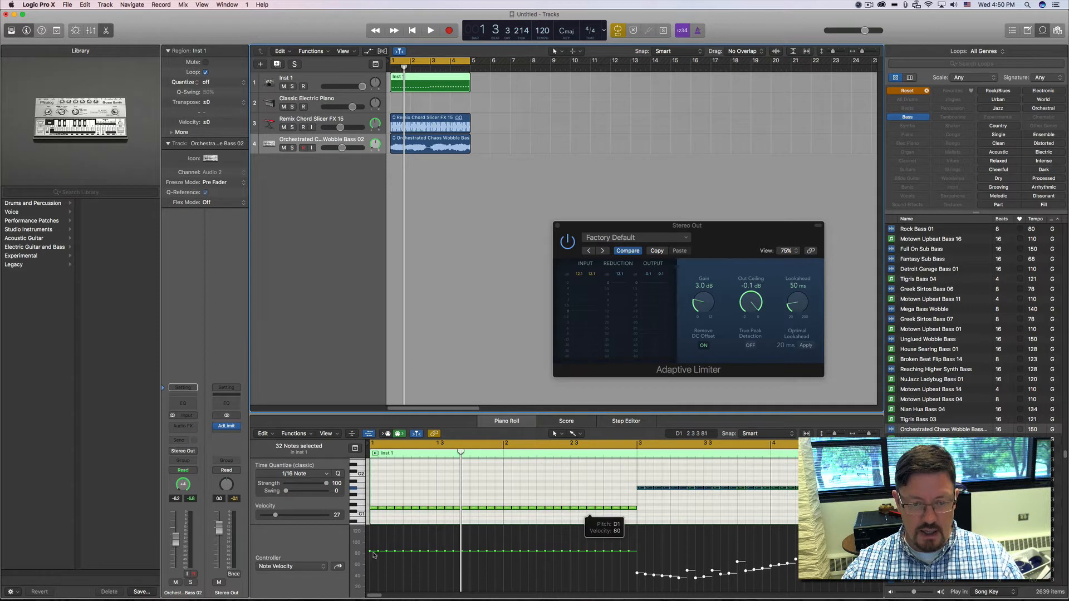
# Draw a rising velocity ramp across the hi-hat notes using the Pencil line tool.
pyautogui.click(556, 433)
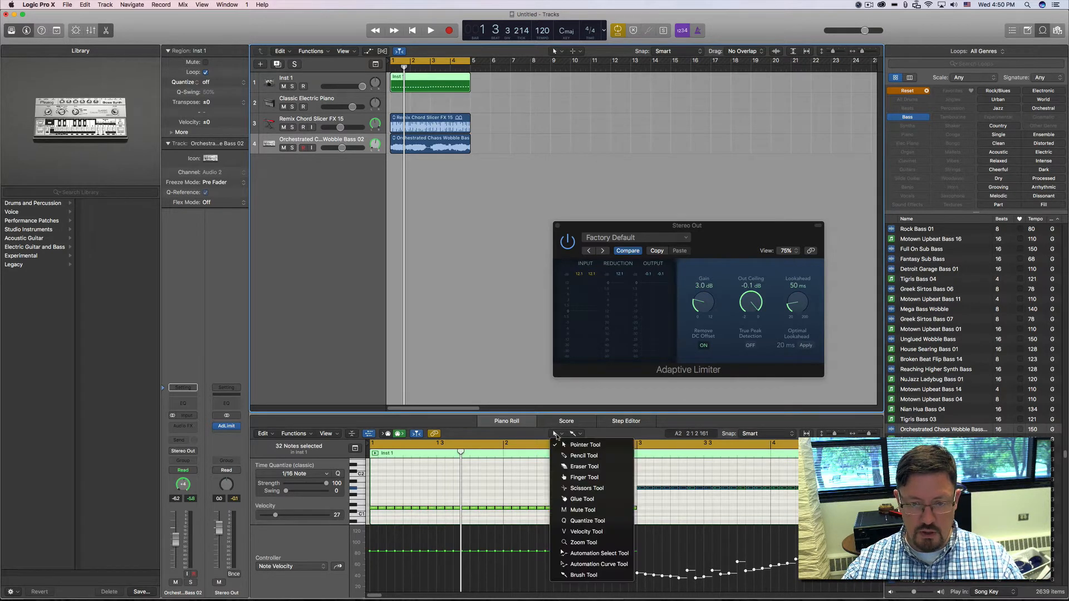
pyautogui.moveTo(583, 455)
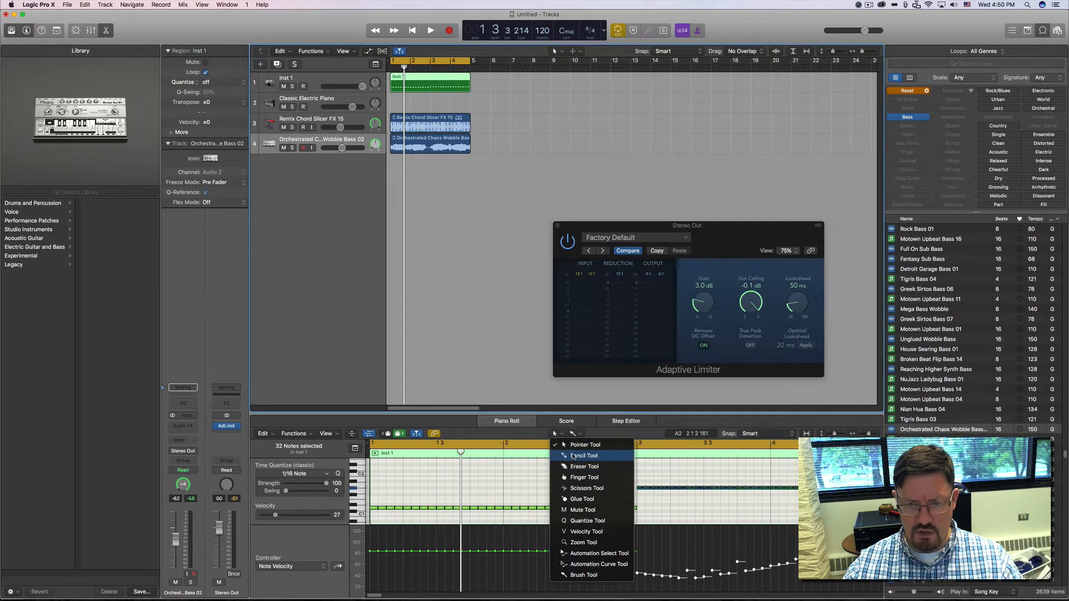
pyautogui.click(583, 445)
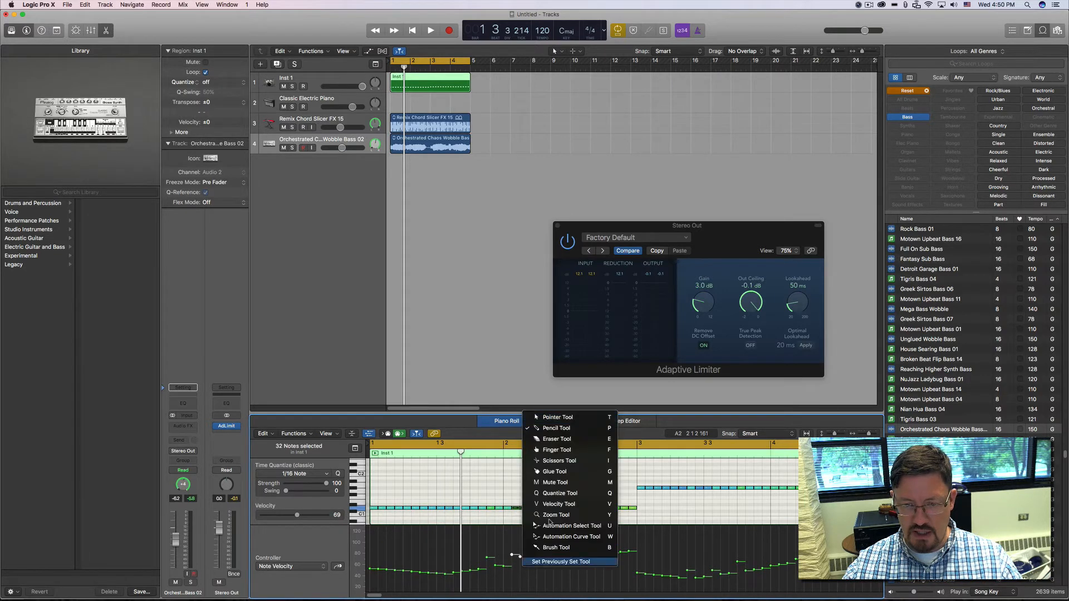
pyautogui.click(558, 417)
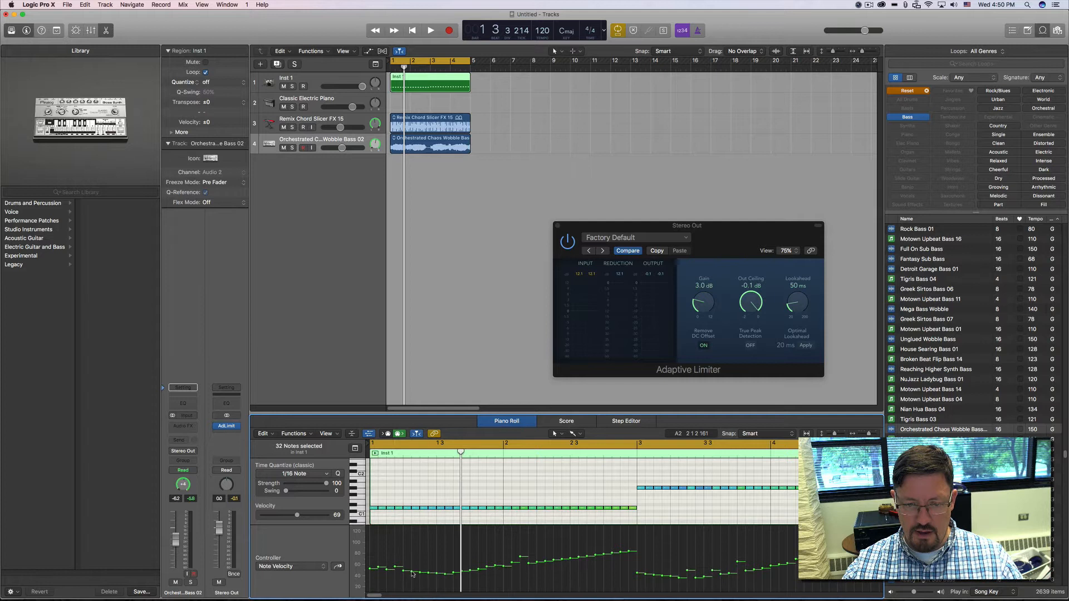
pyautogui.moveTo(446, 576)
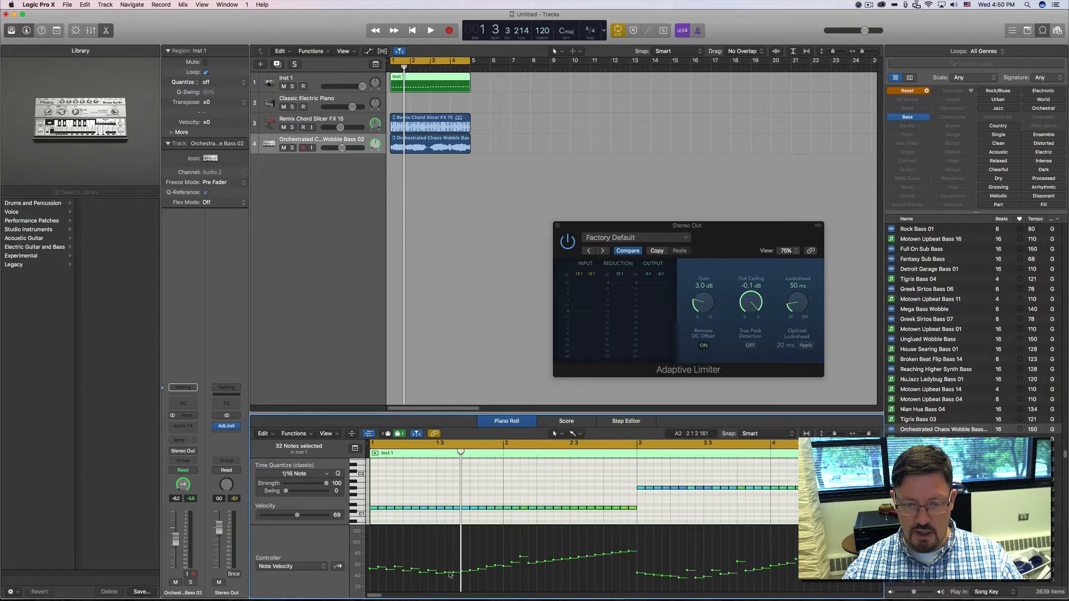
pyautogui.moveTo(478, 569)
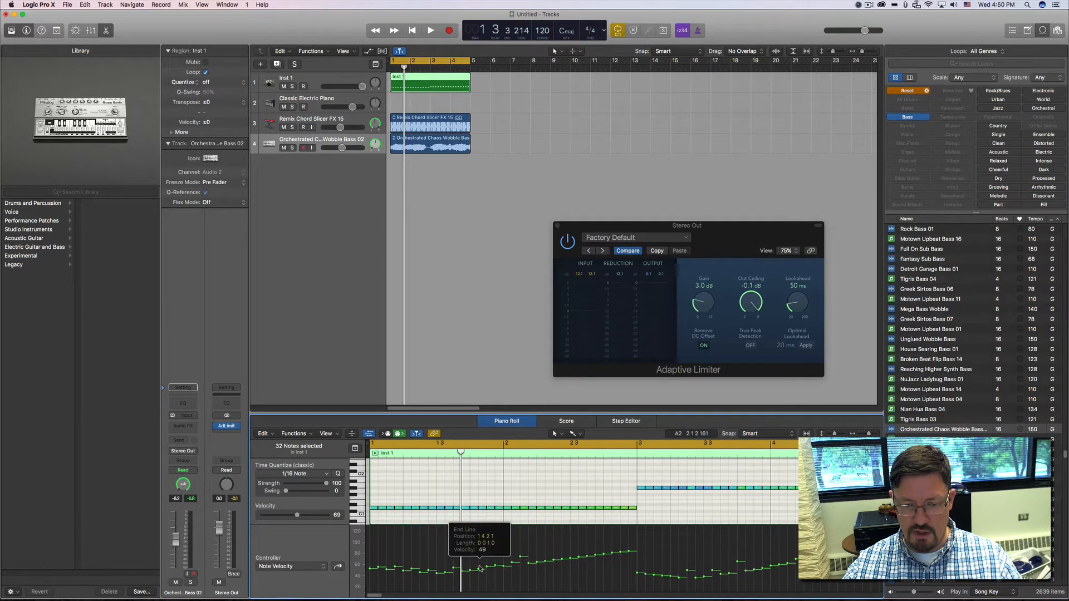
pyautogui.click(477, 568)
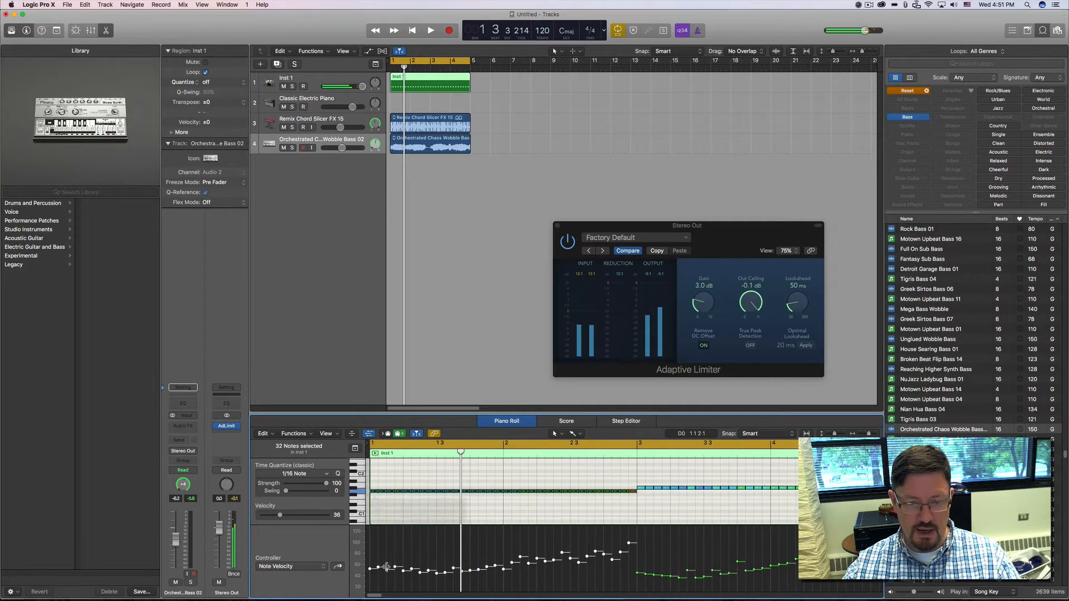
# Solo the hi-hat track, audition its pattern, then return to the song start.
pyautogui.click(430, 30)
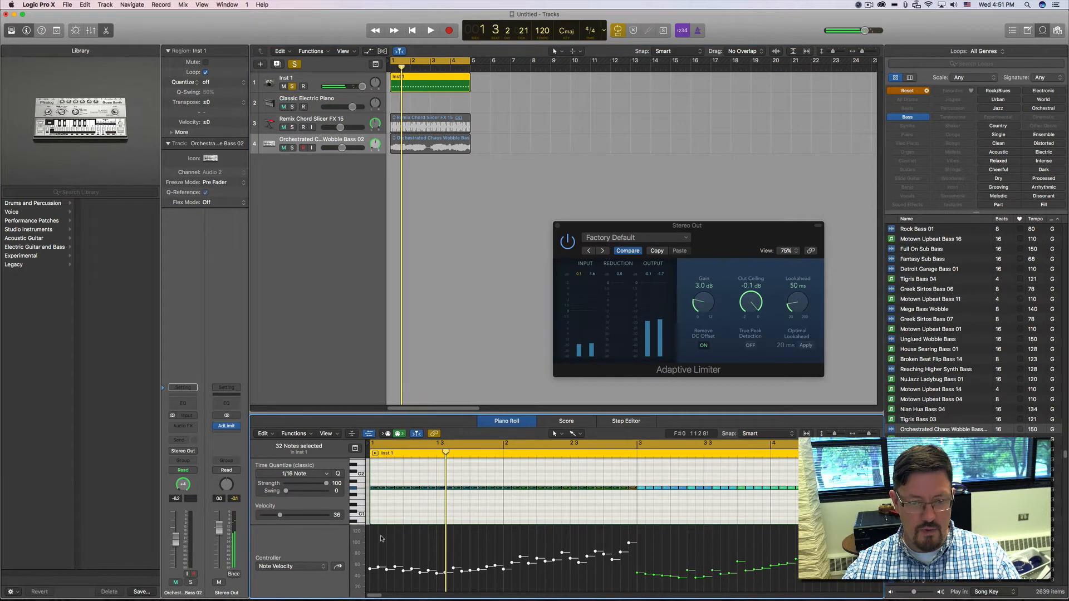
pyautogui.click(431, 30)
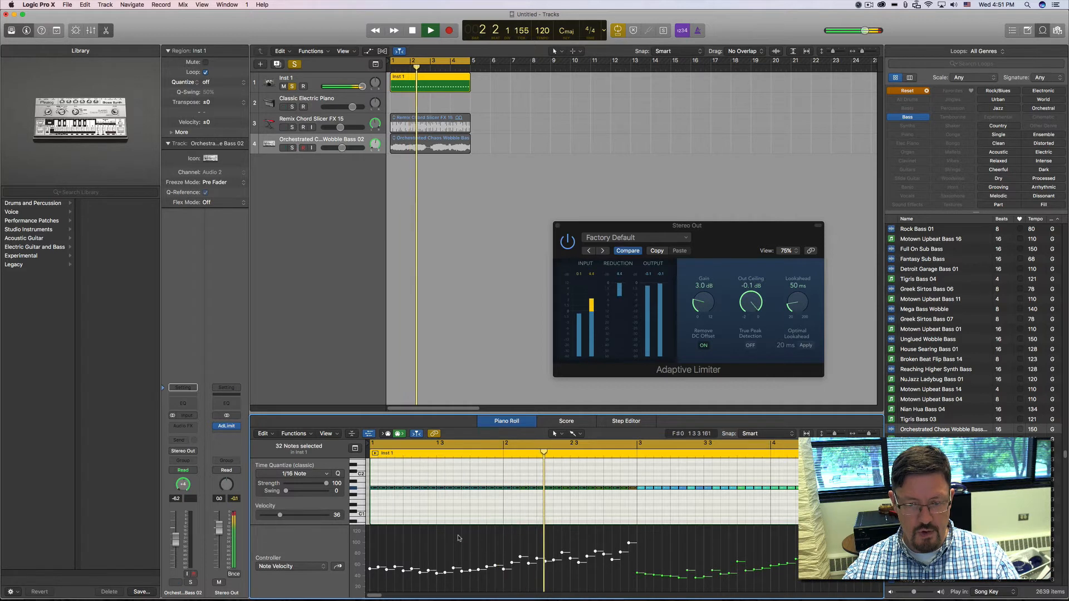
pyautogui.click(411, 30)
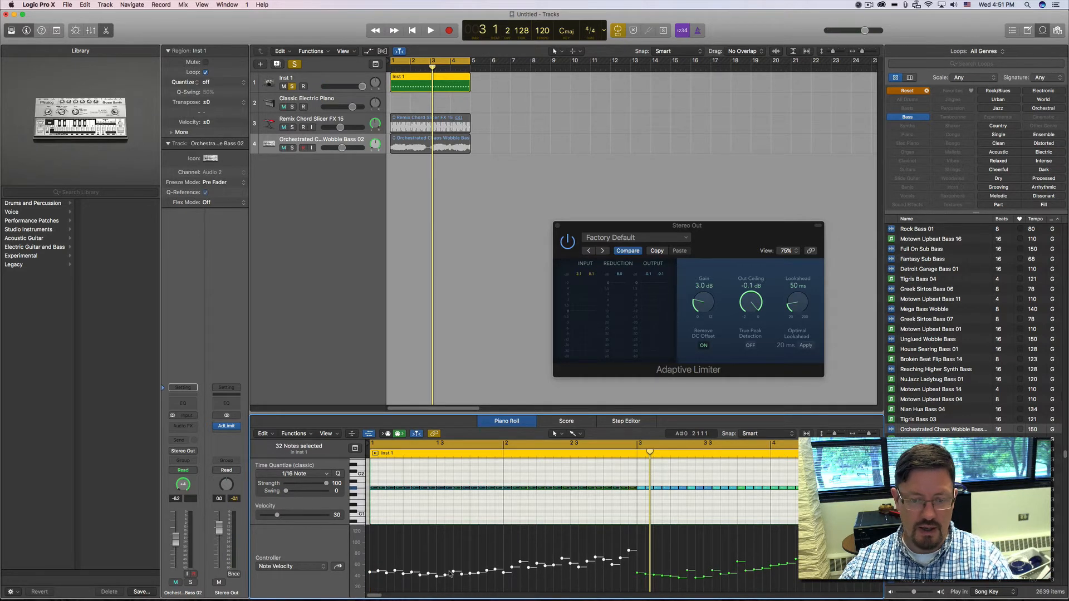
pyautogui.click(411, 30)
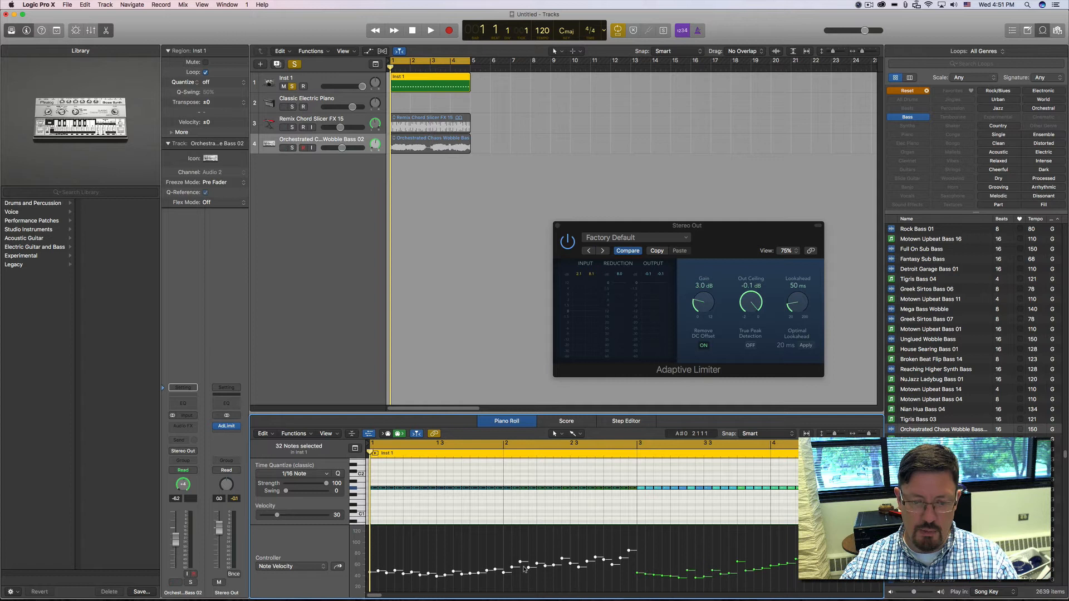
# Replay the soloed hi-hat pattern from the start, then deselect the hi-hat notes.
pyautogui.click(430, 30)
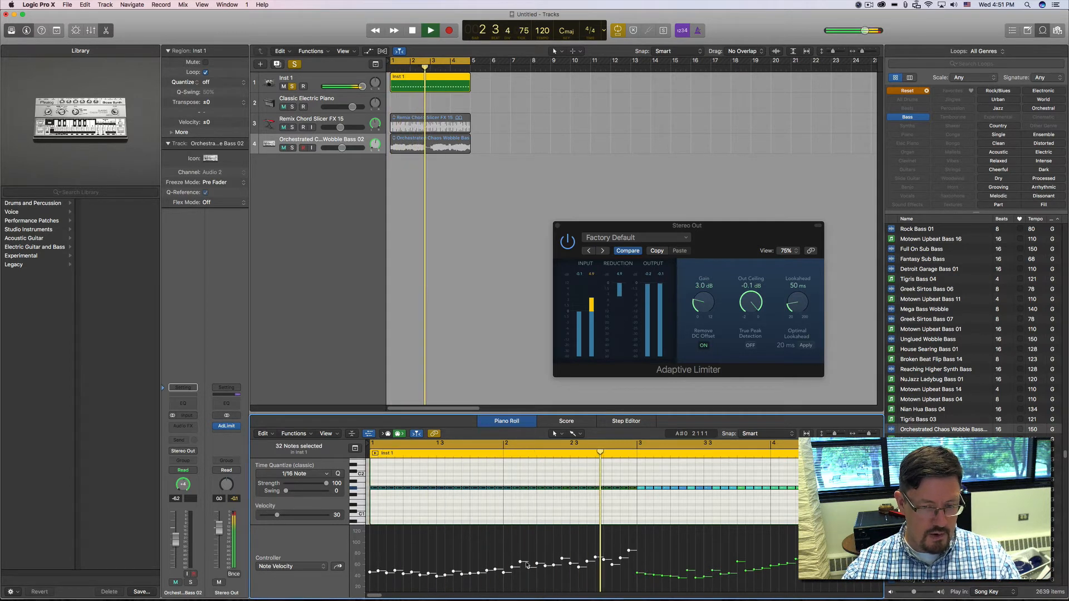
pyautogui.click(430, 30)
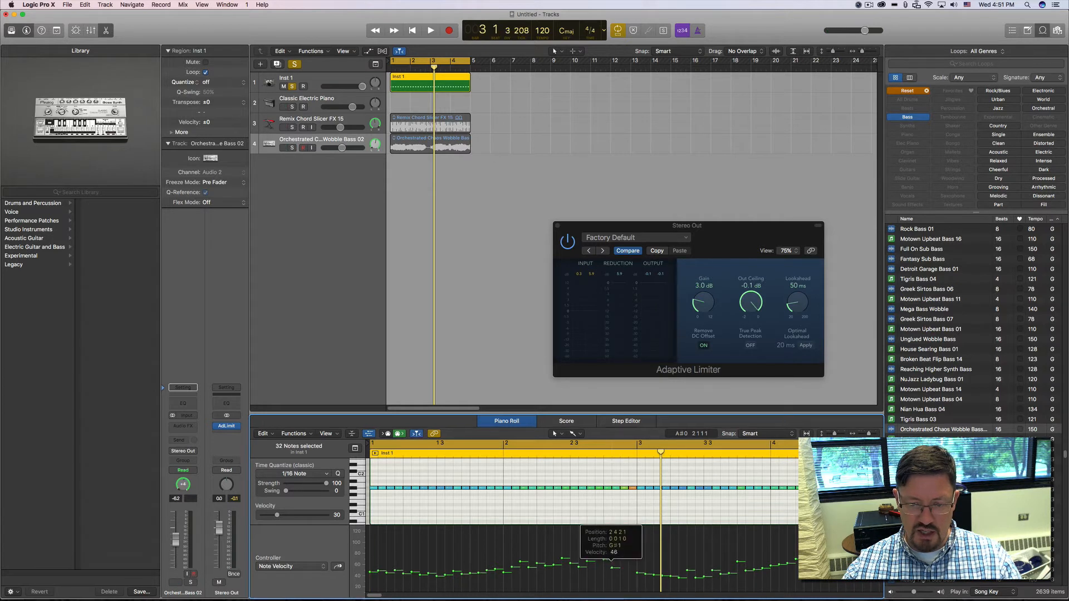
pyautogui.click(431, 30)
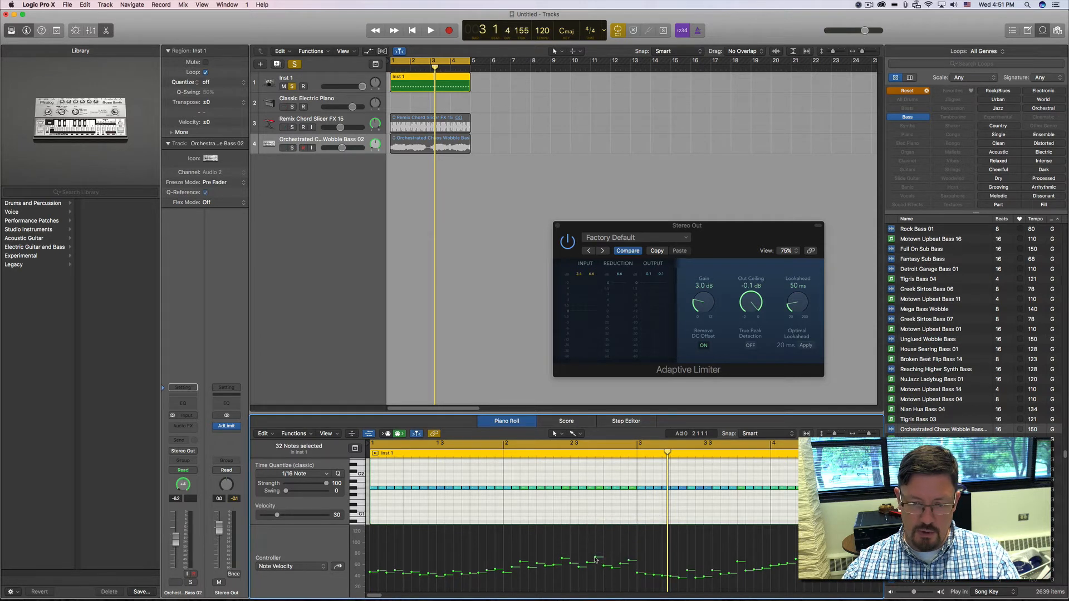
pyautogui.click(430, 30)
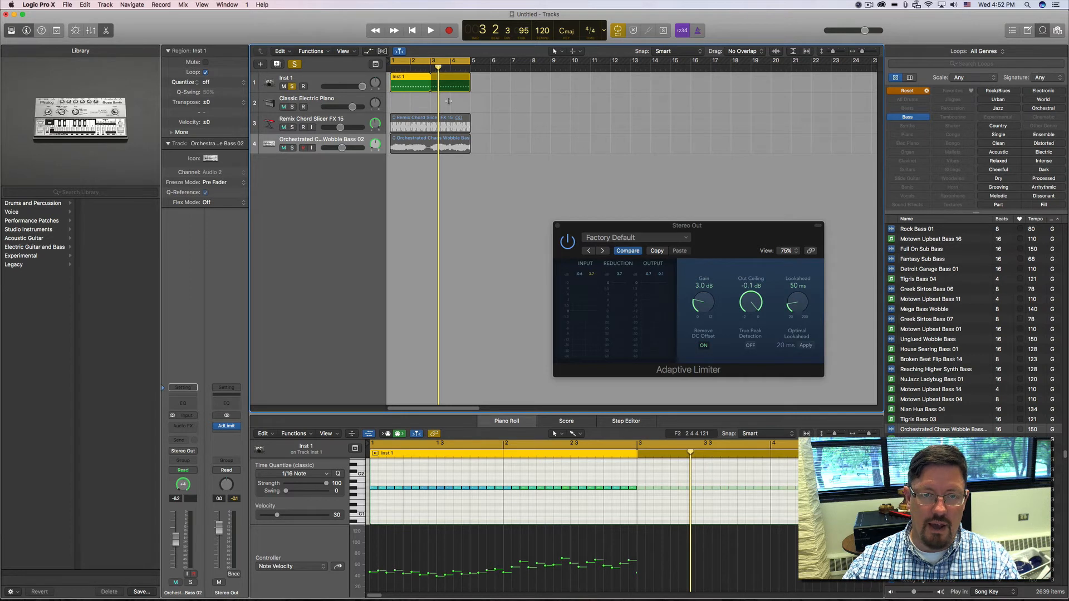
pyautogui.moveTo(406, 162)
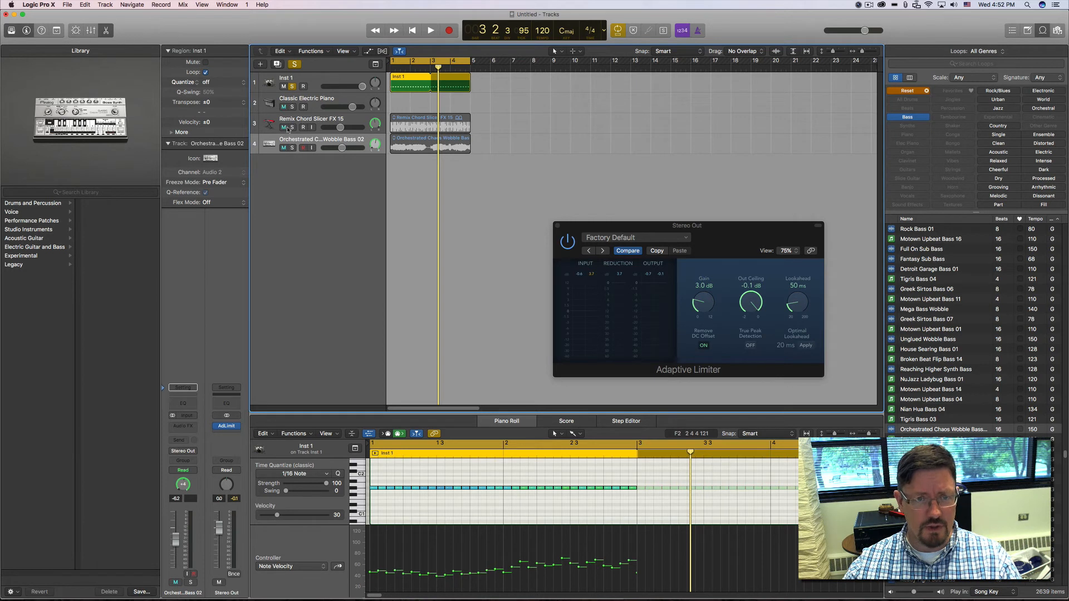
# Solo Remix Chord Slicer FX 15 and wobble bass, play them, then select Inst 1.
pyautogui.click(429, 31)
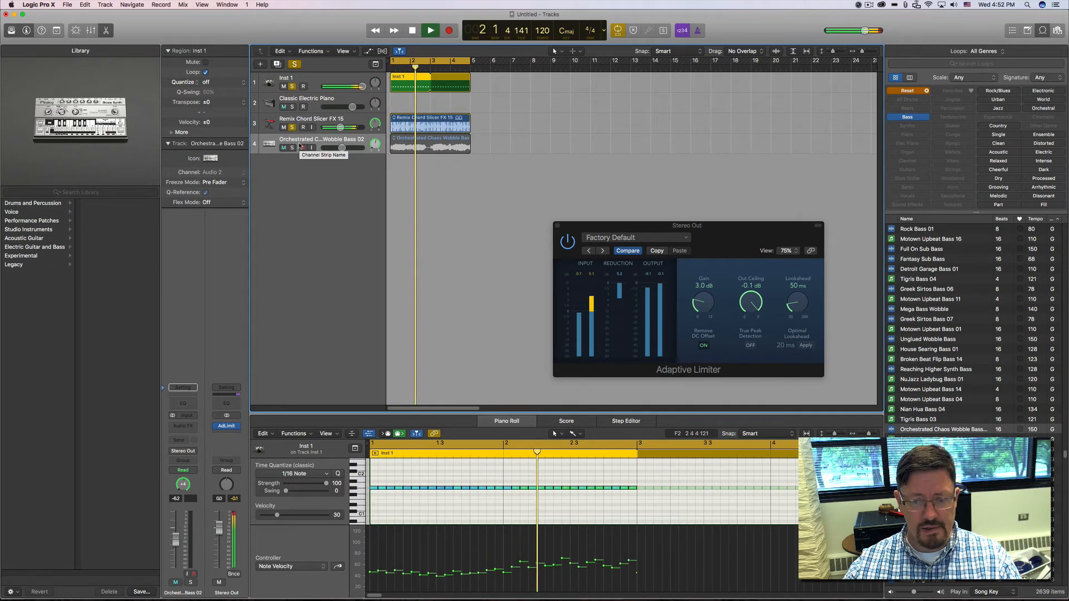
pyautogui.click(431, 30)
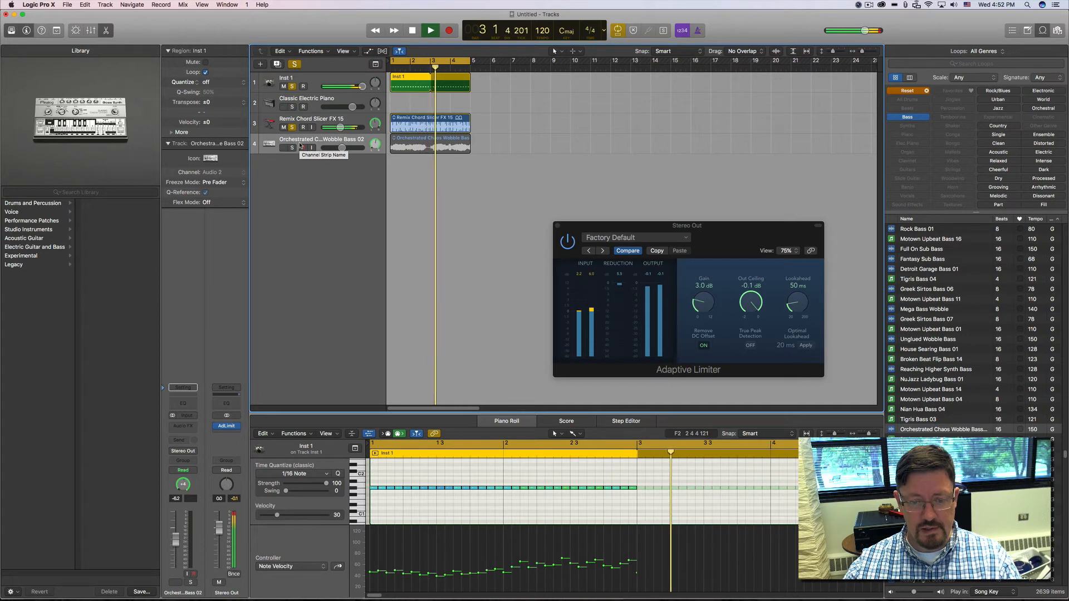
pyautogui.click(283, 148)
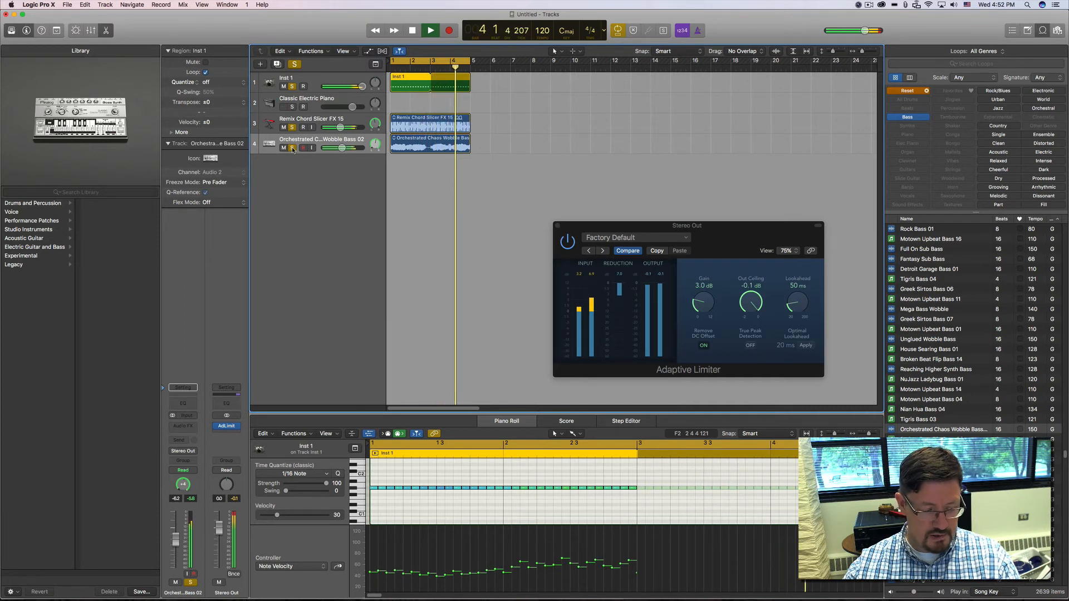
pyautogui.click(431, 30)
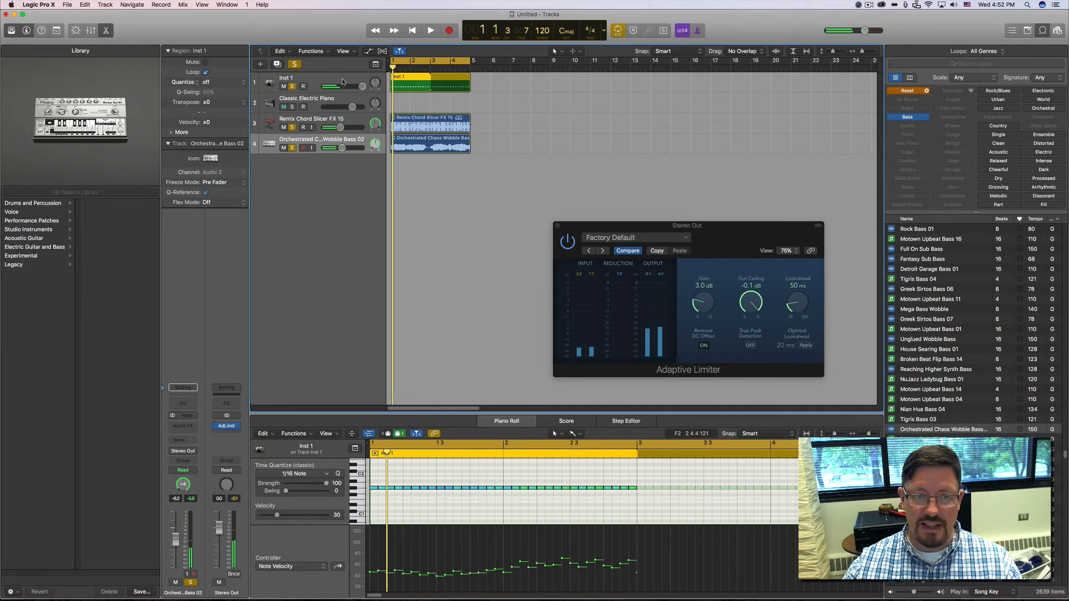
pyautogui.click(283, 107)
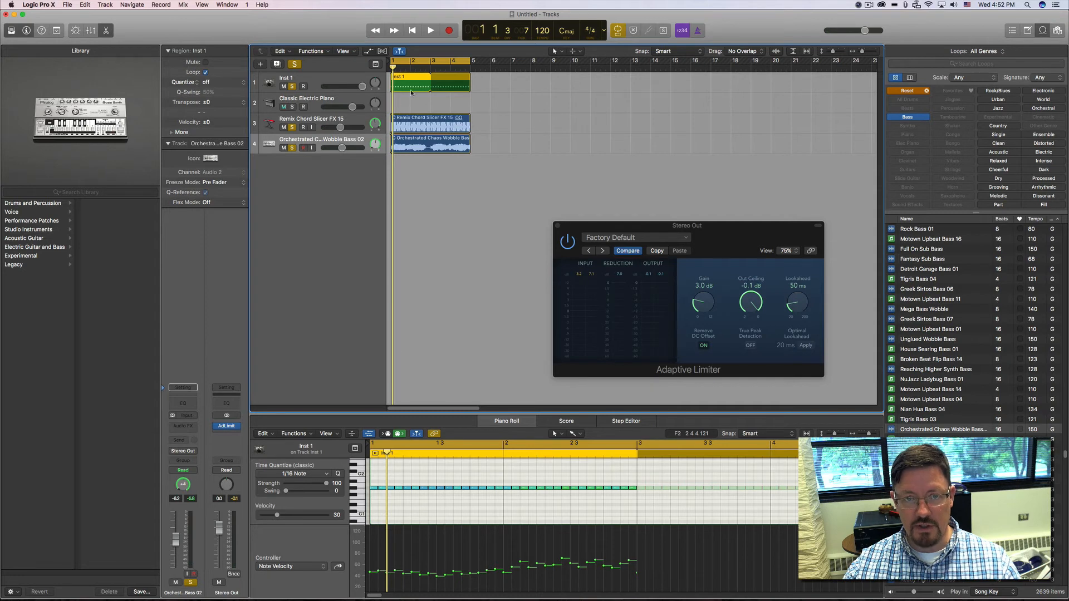
pyautogui.click(286, 81)
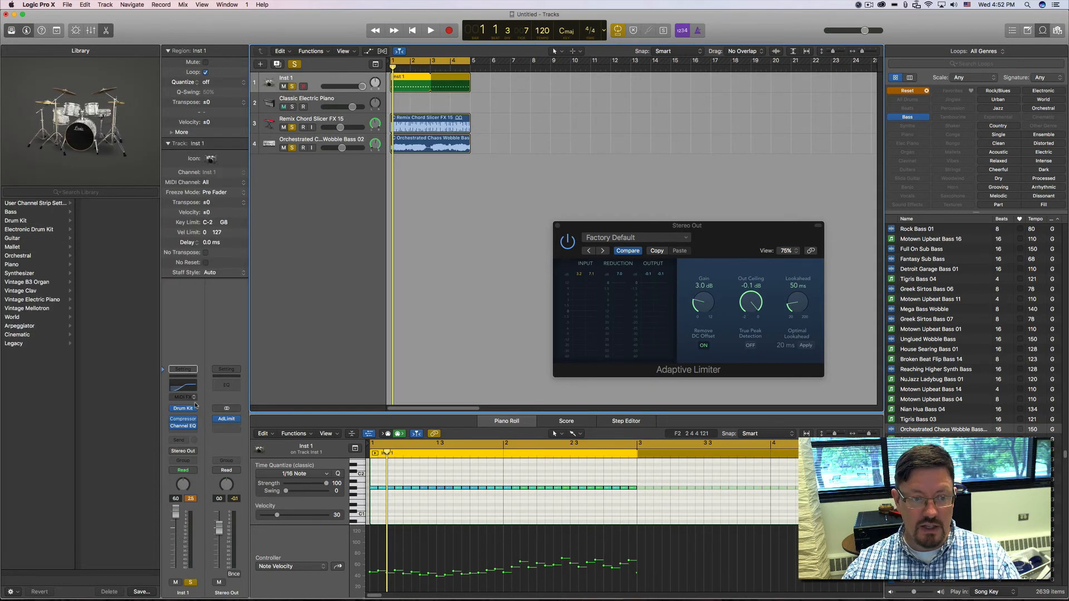
pyautogui.click(182, 419)
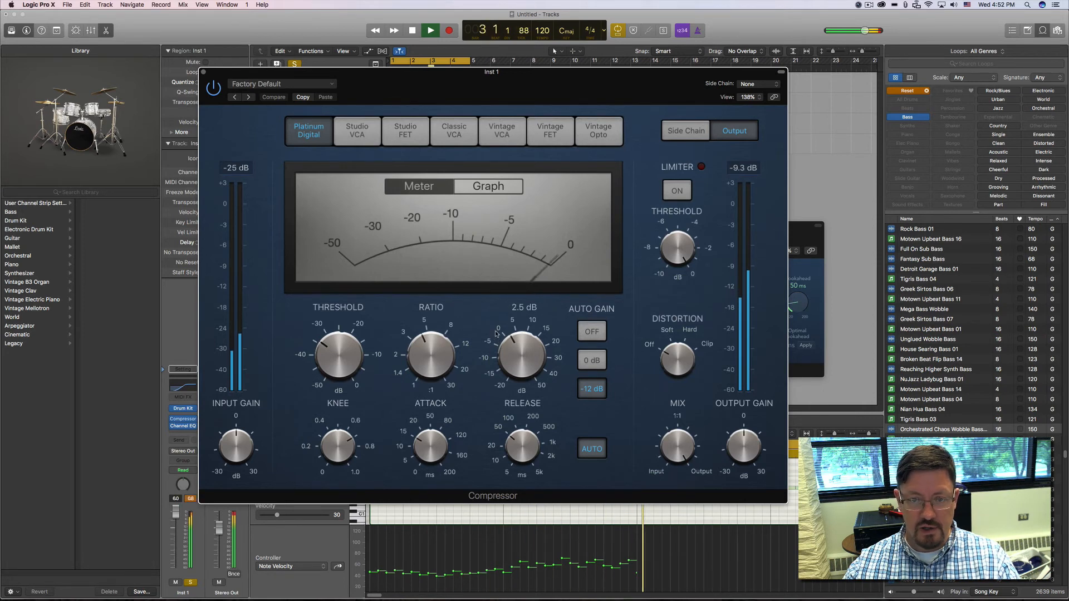
pyautogui.click(411, 30)
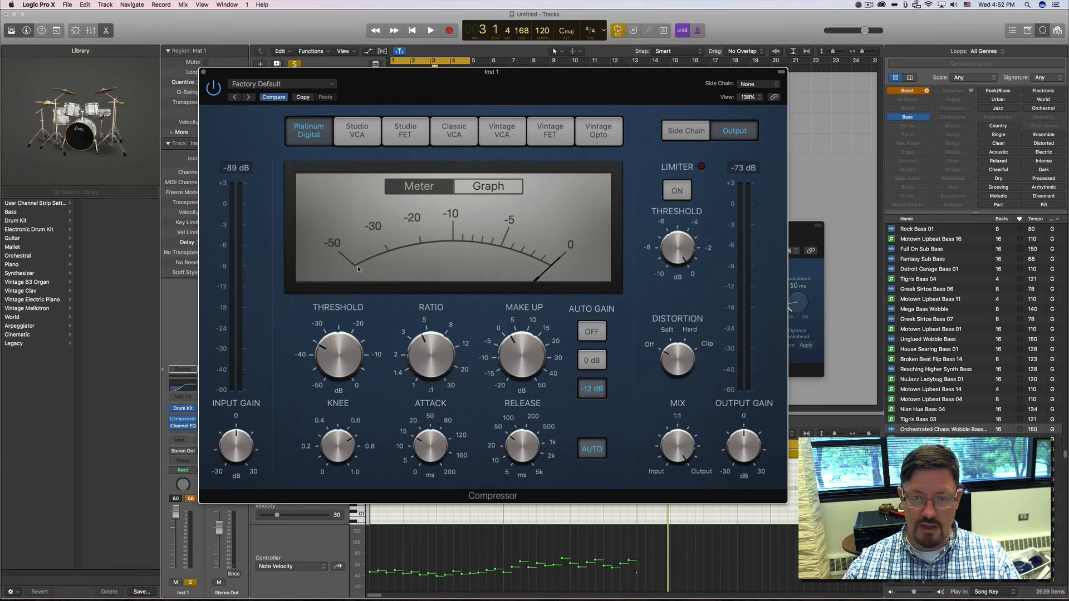
pyautogui.click(430, 30)
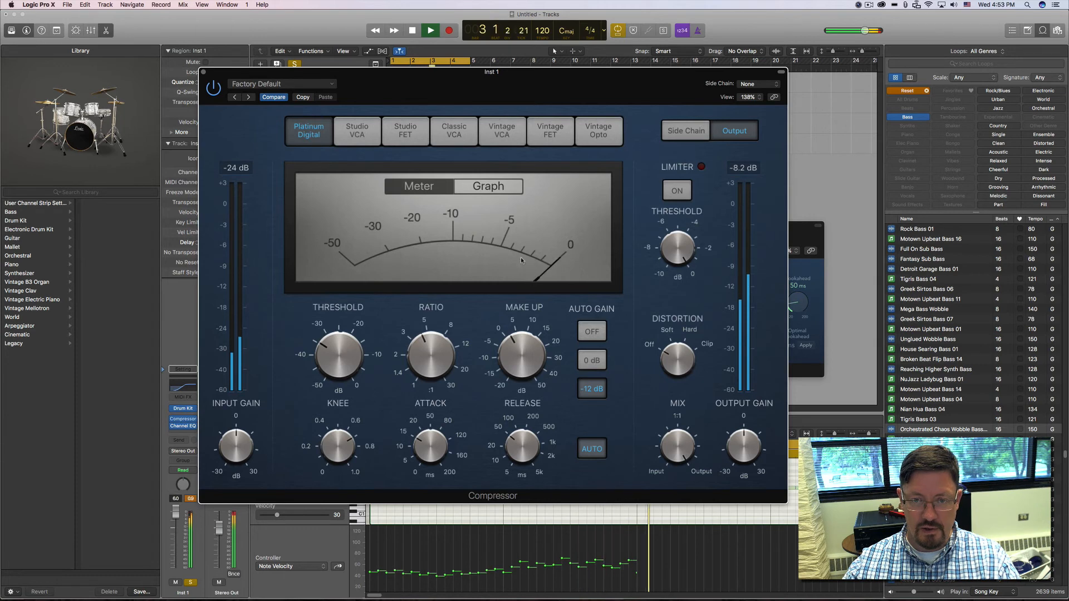
pyautogui.click(410, 30)
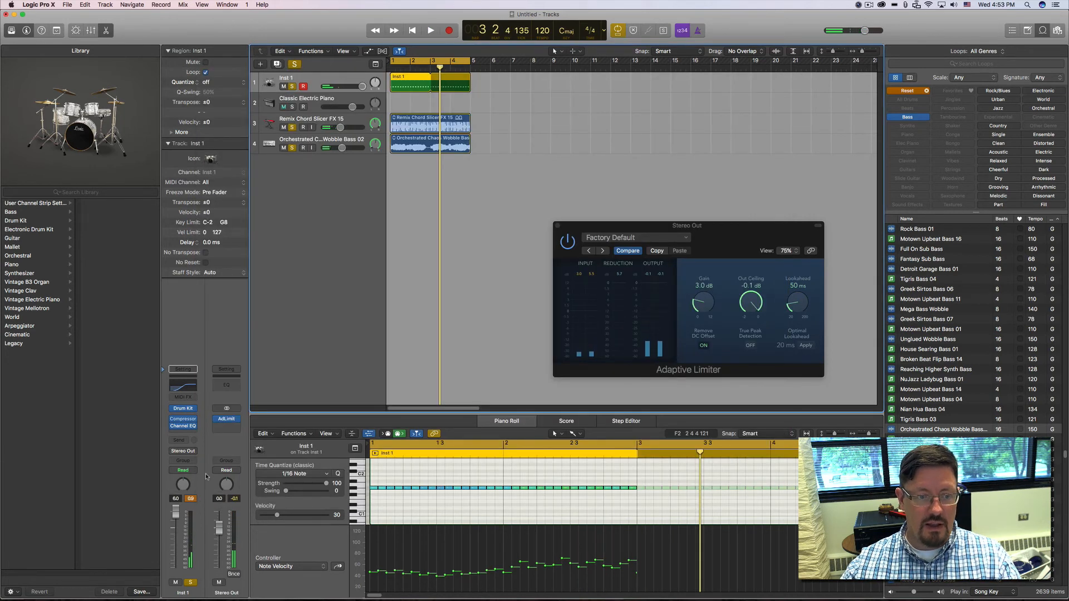
pyautogui.click(182, 421)
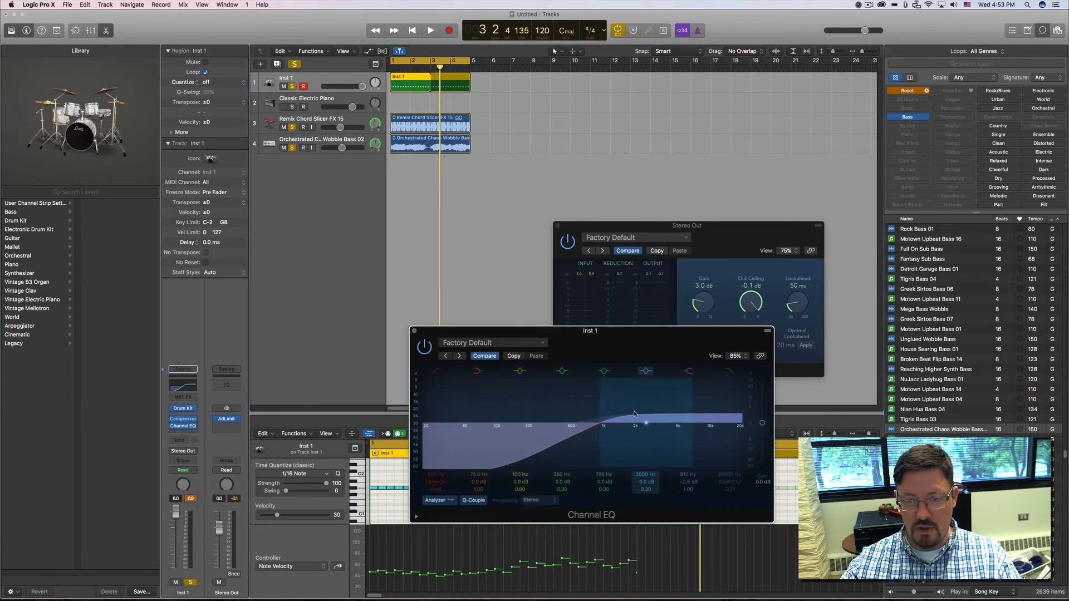
pyautogui.click(430, 30)
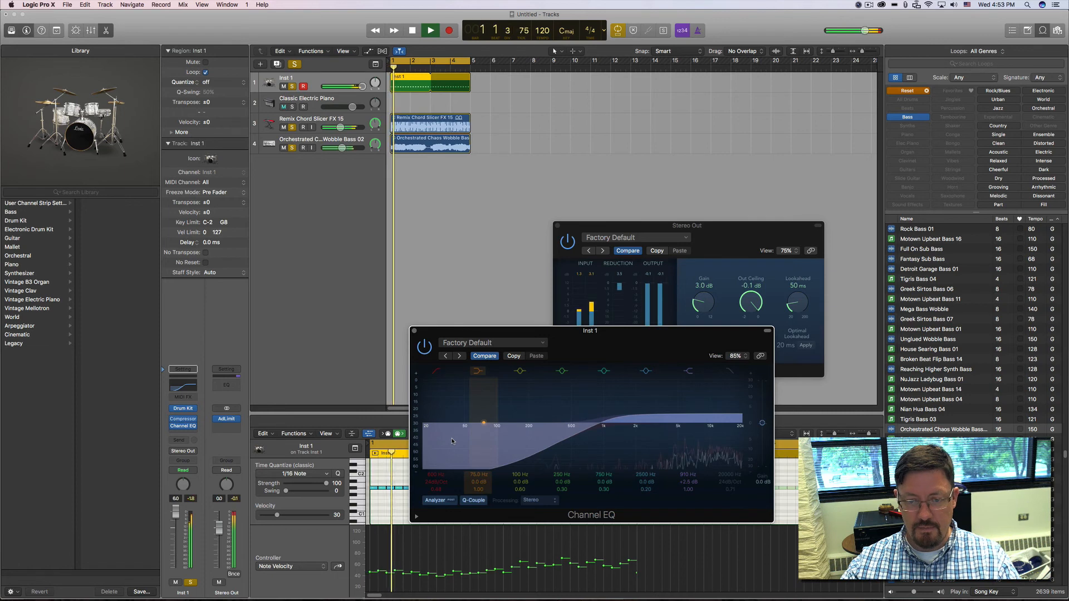
pyautogui.click(430, 30)
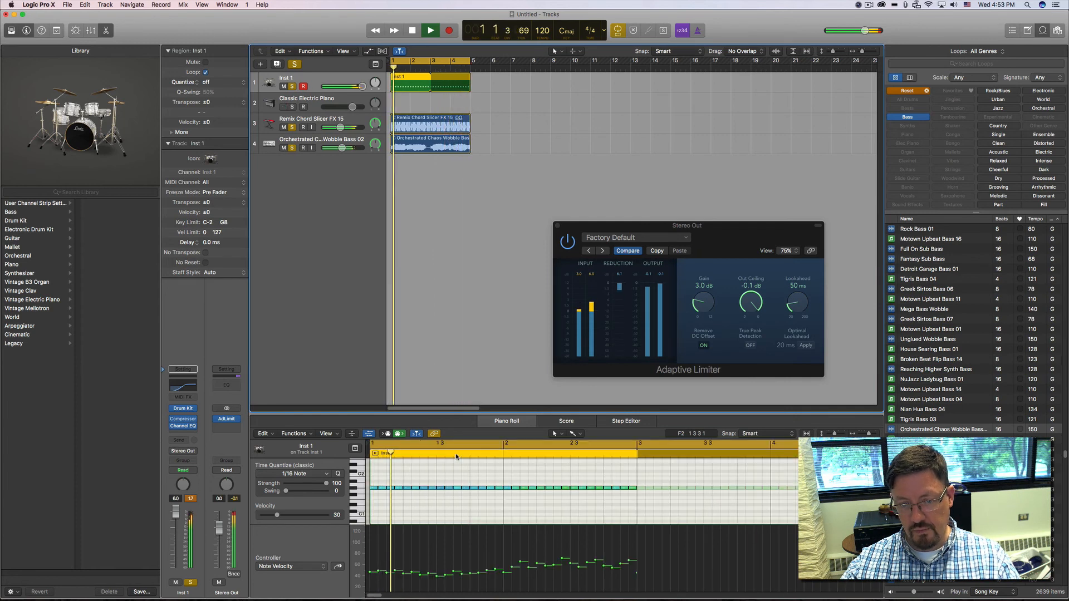
# Stop playback of the soloed tracks near the song start.
pyautogui.click(429, 31)
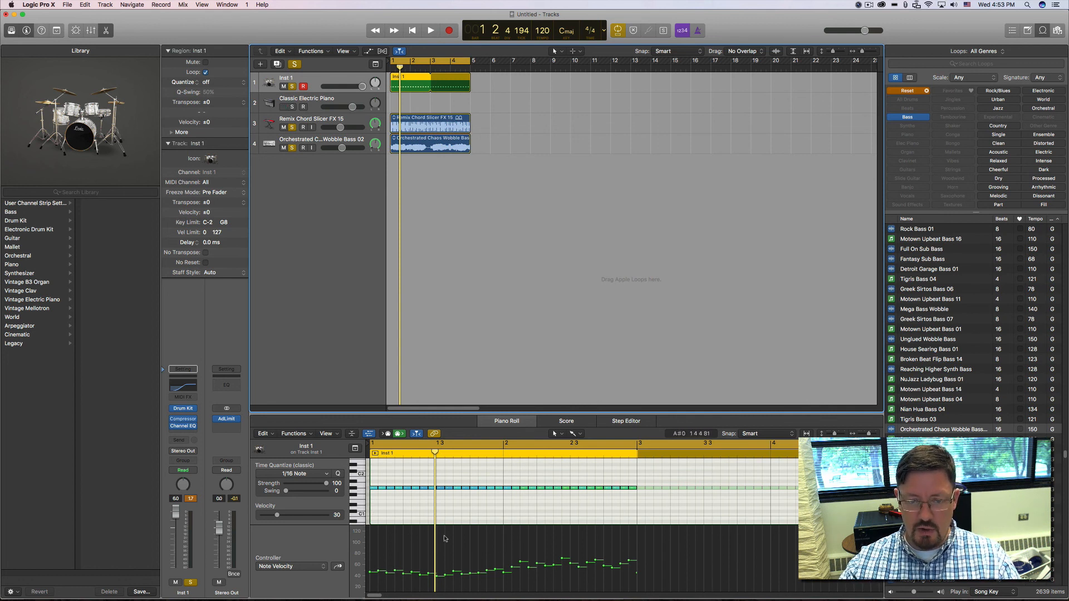
pyautogui.moveTo(482, 565)
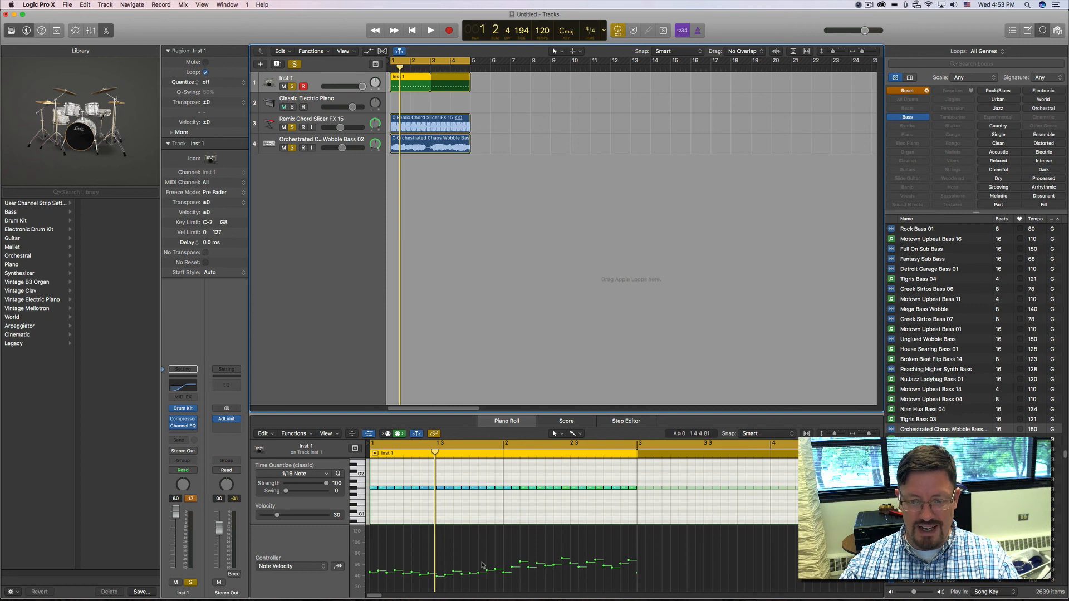
pyautogui.moveTo(598, 552)
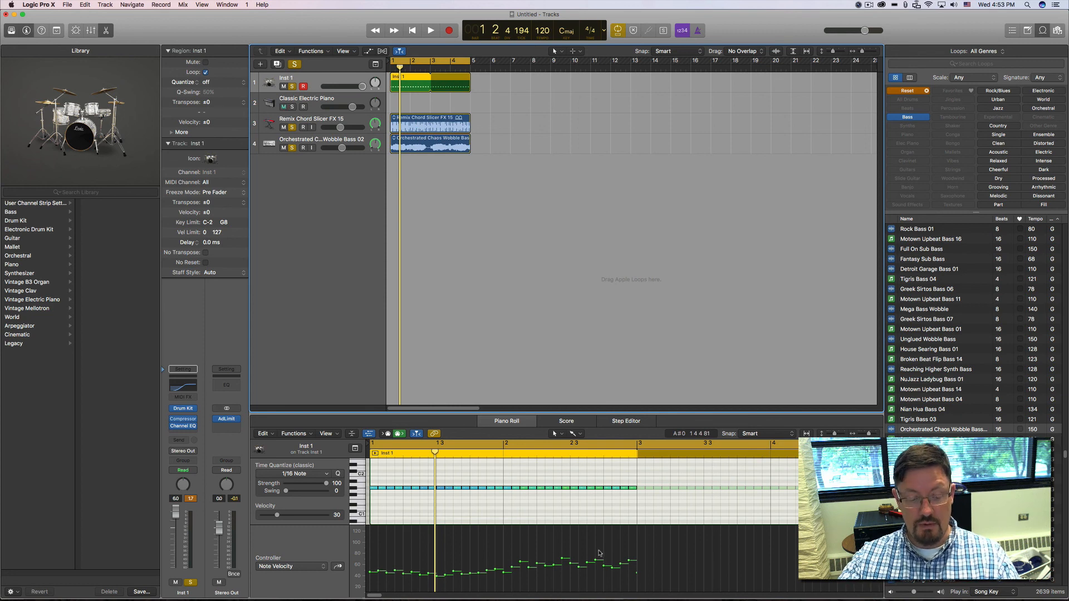